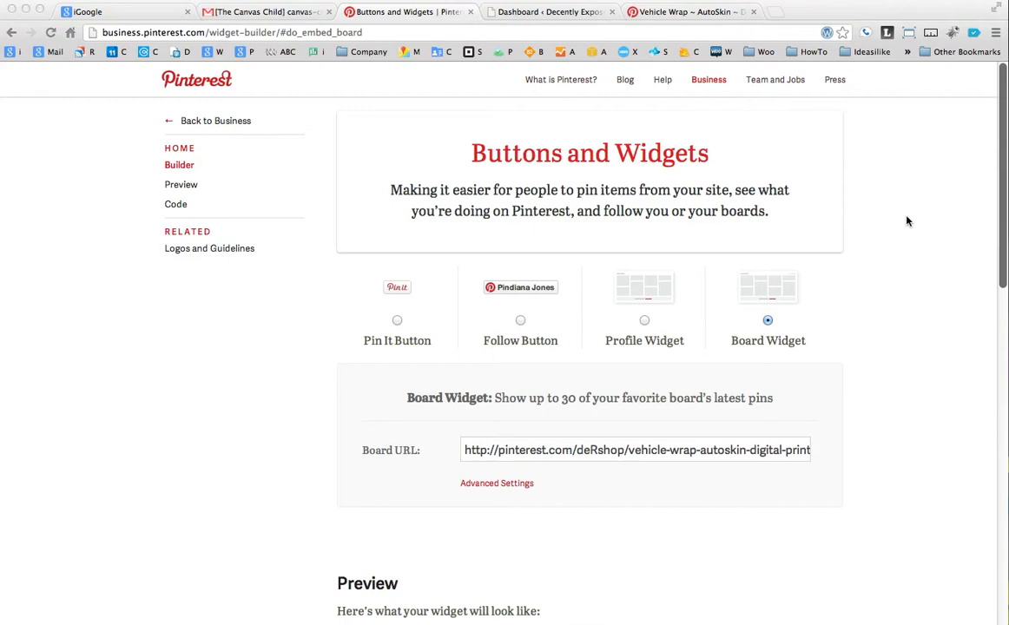
Step: Review the Board Widget preview and bring up the embed code for the Vehicle Wrap board
scroll("down", 3)
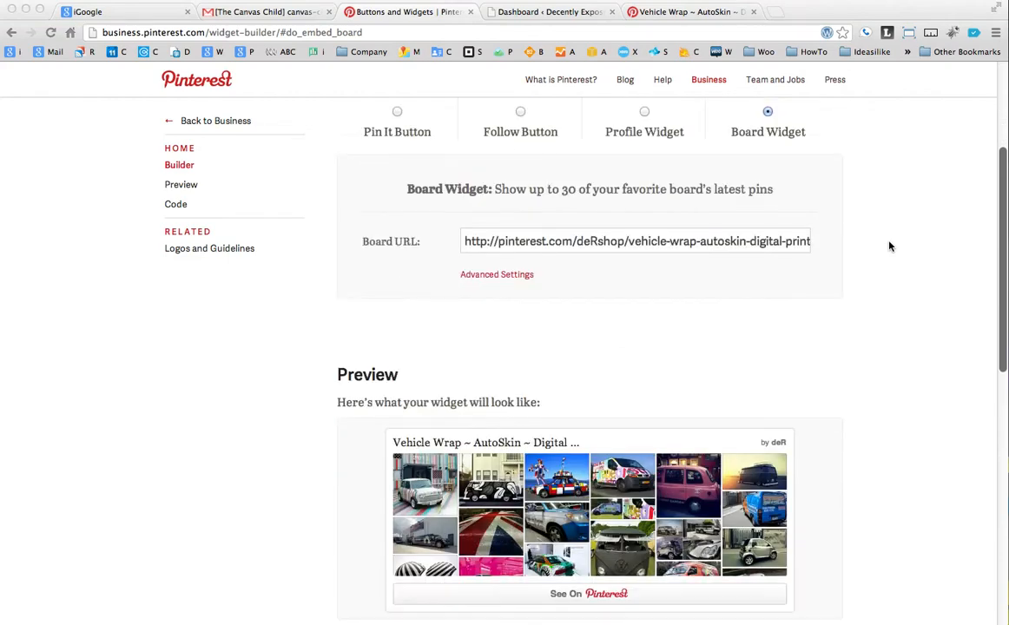
scroll("down", 3)
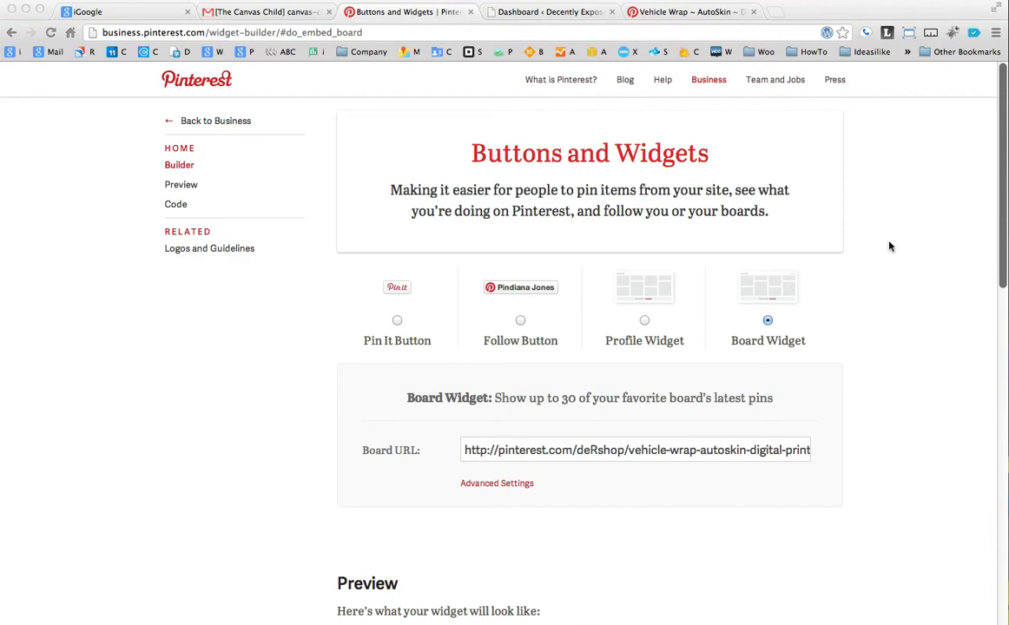
scroll("down", 3)
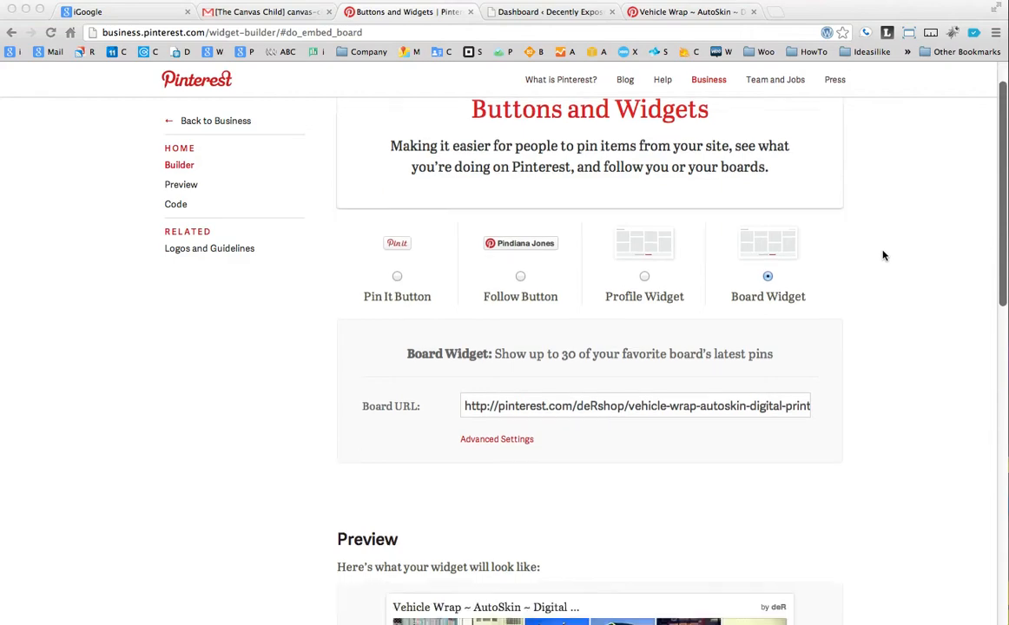
left_click(175, 203)
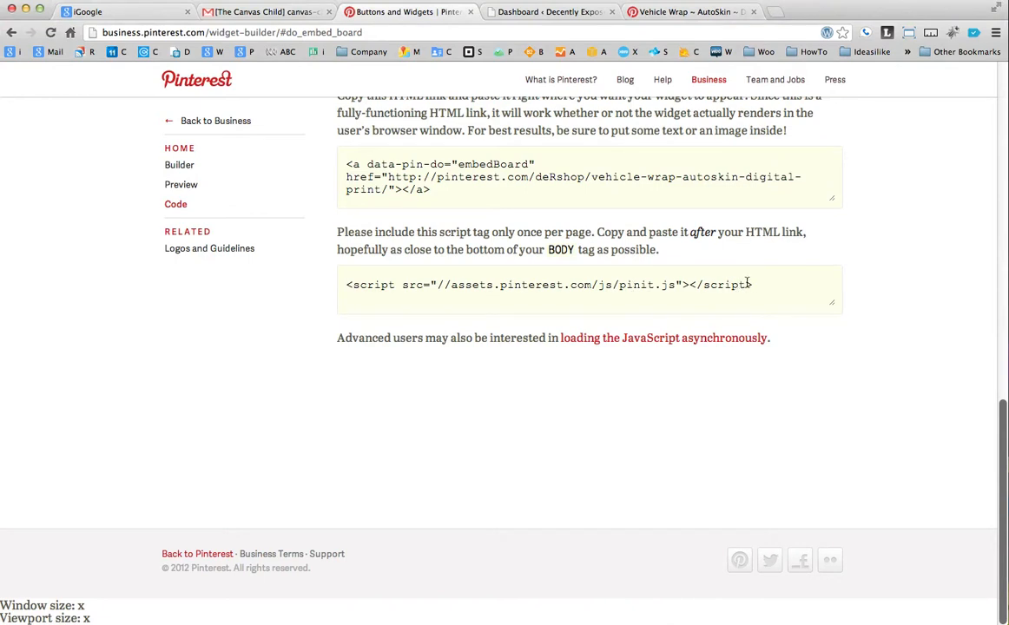
Step: Select the pinit.js script tag line in the Code section for copying
triple_click(548, 285)
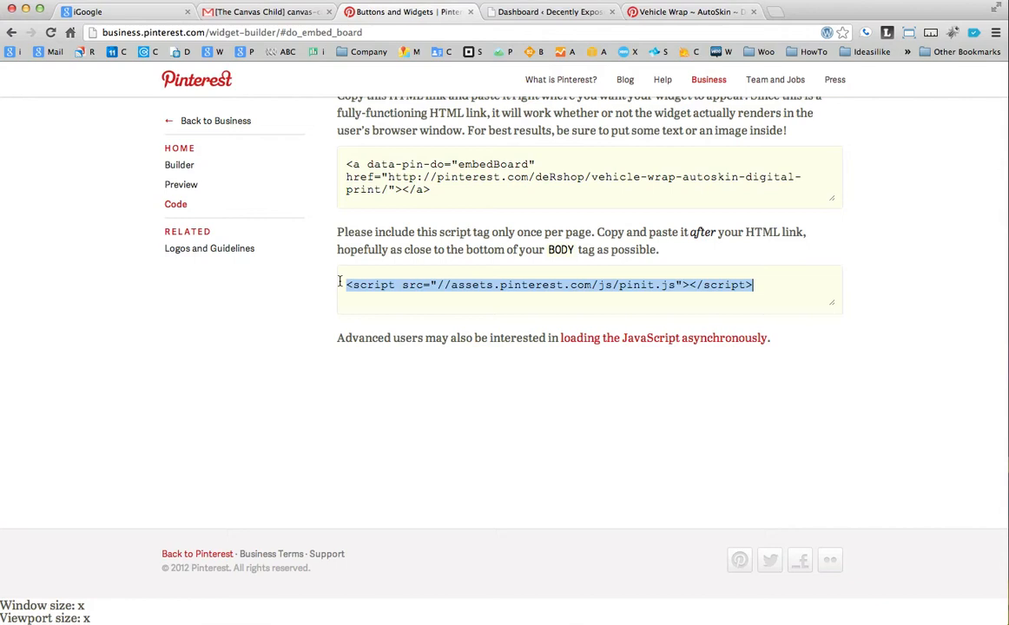
mouse_move(343, 287)
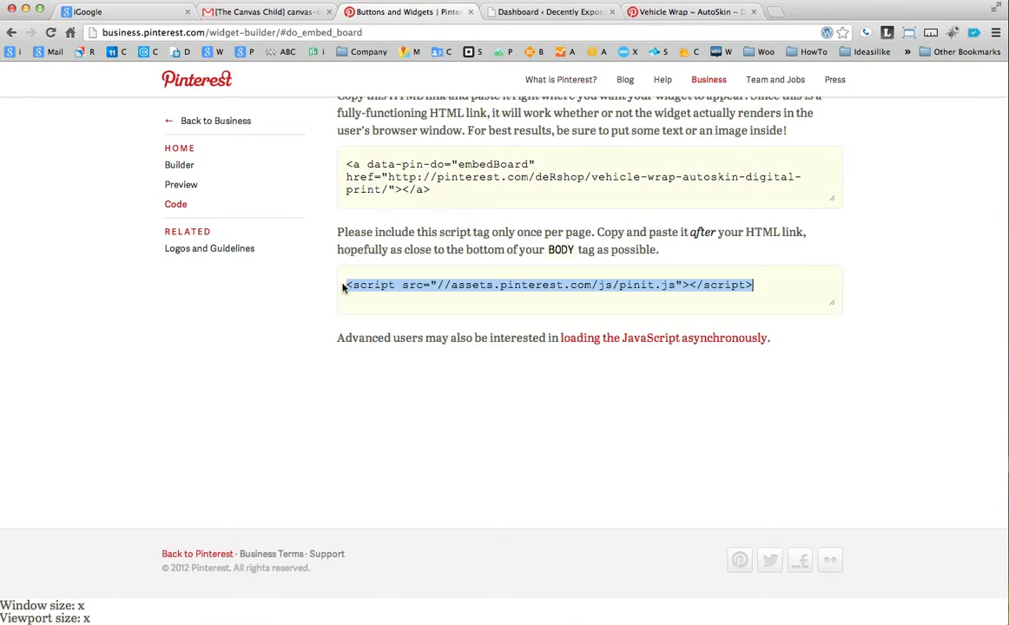
left_click(349, 284)
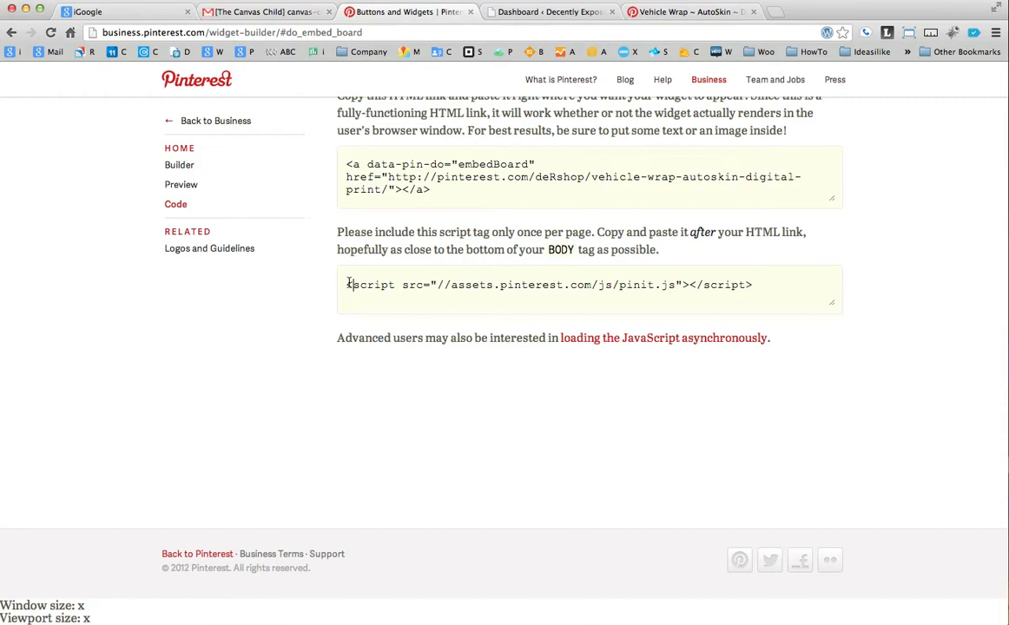
triple_click(549, 285)
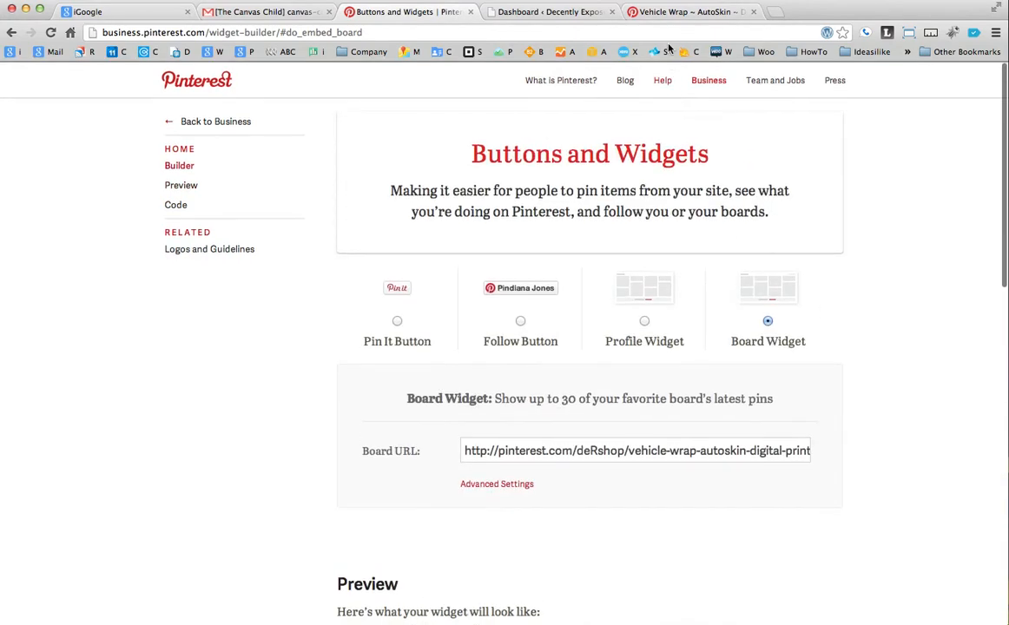
Step: View the Vehicle Wrap ~ AutoSkin ~ Digital Print board on Pinterest and browse its pins
left_click(685, 10)
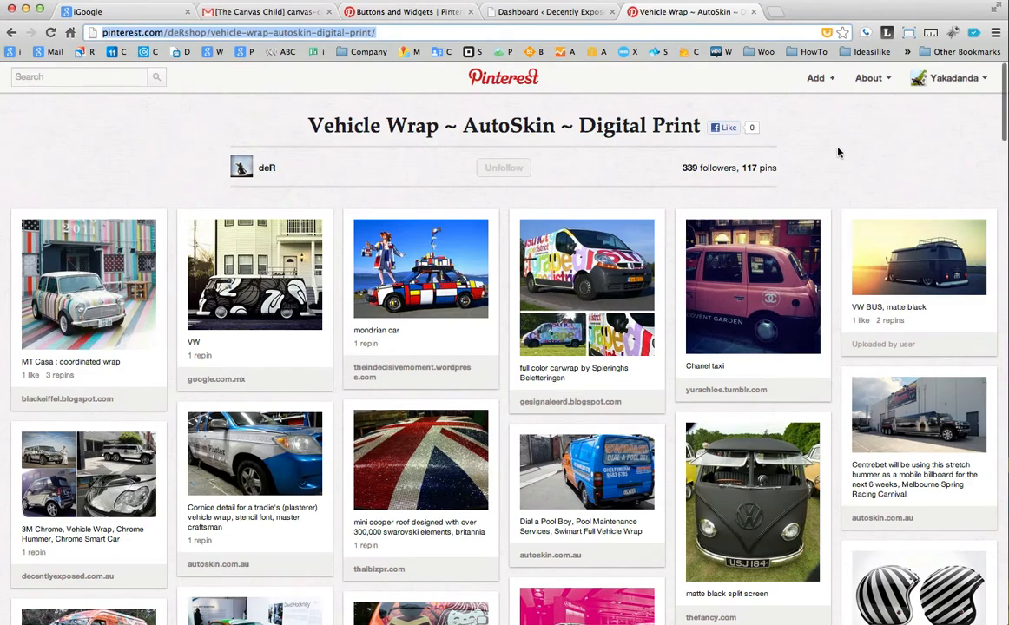
scroll("down", 3)
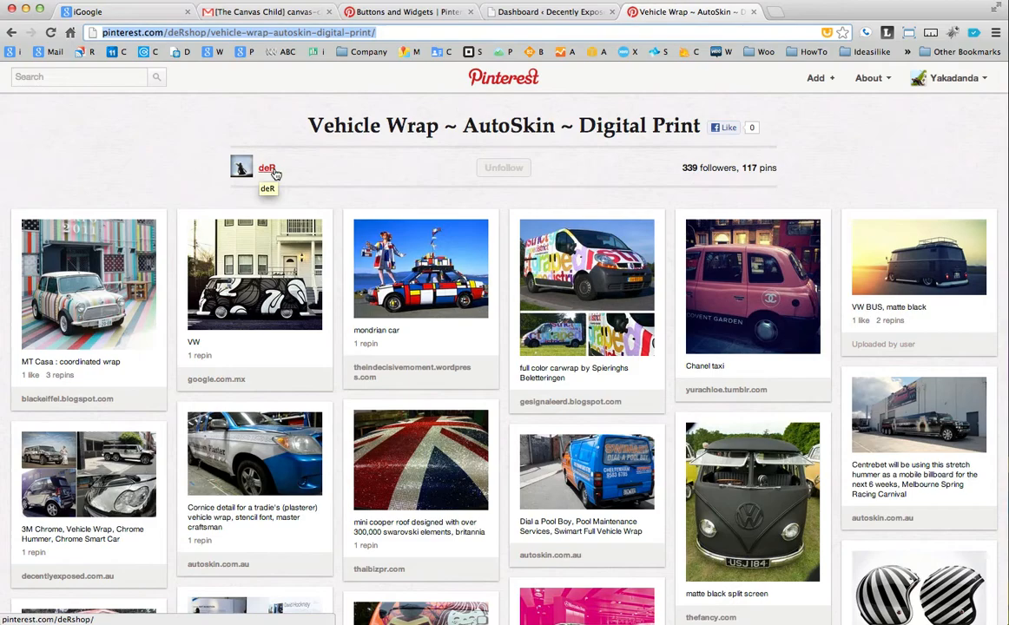
scroll("down", 3)
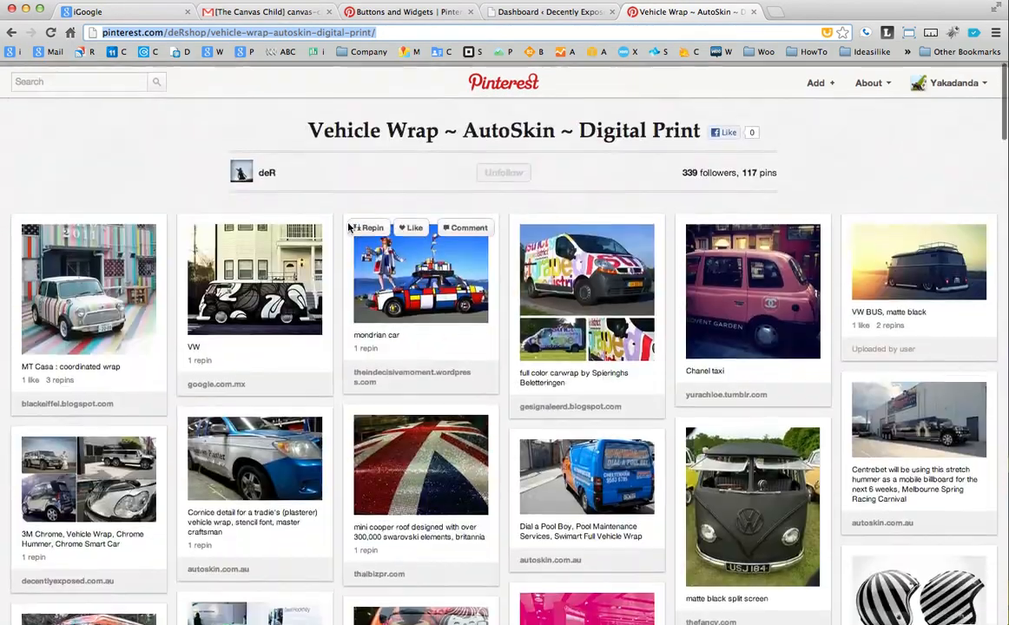
right_click(234, 31)
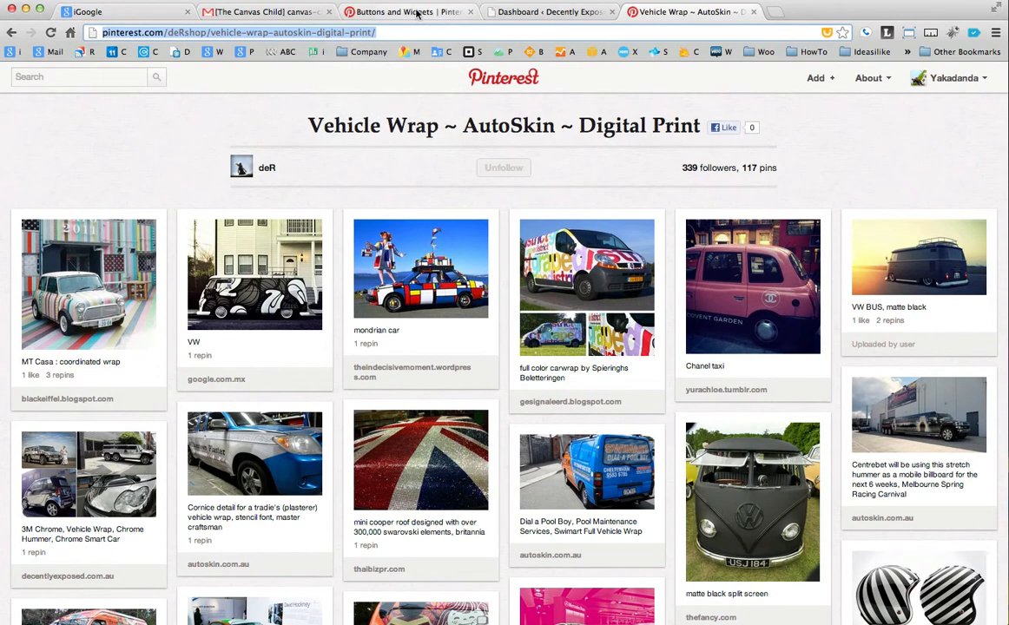
Step: Reveal the board widget's Advanced Settings with blank image width, height and width fields
left_click(404, 10)
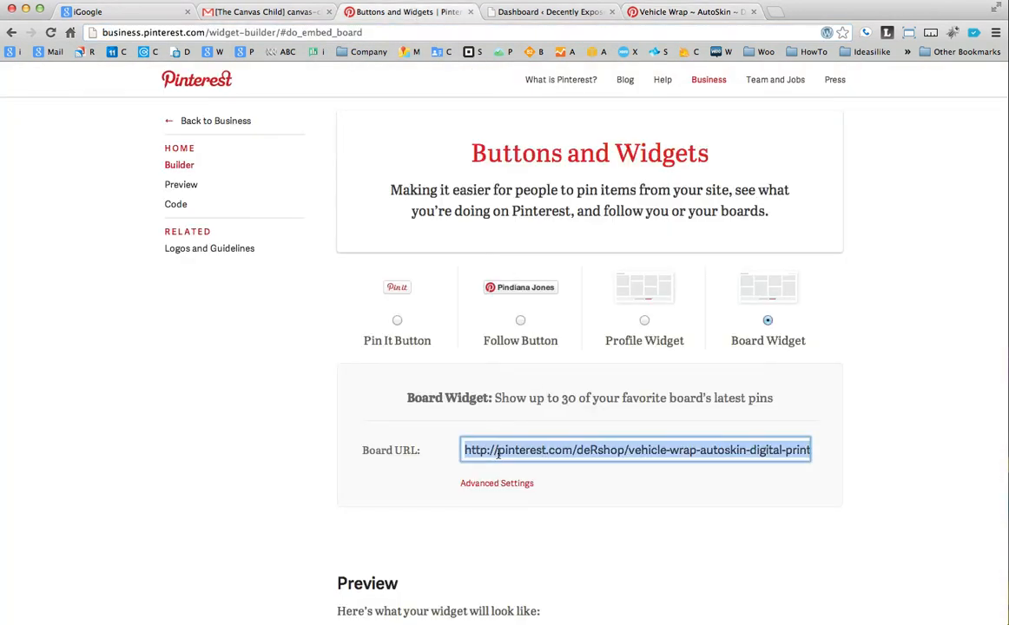
left_click(703, 519)
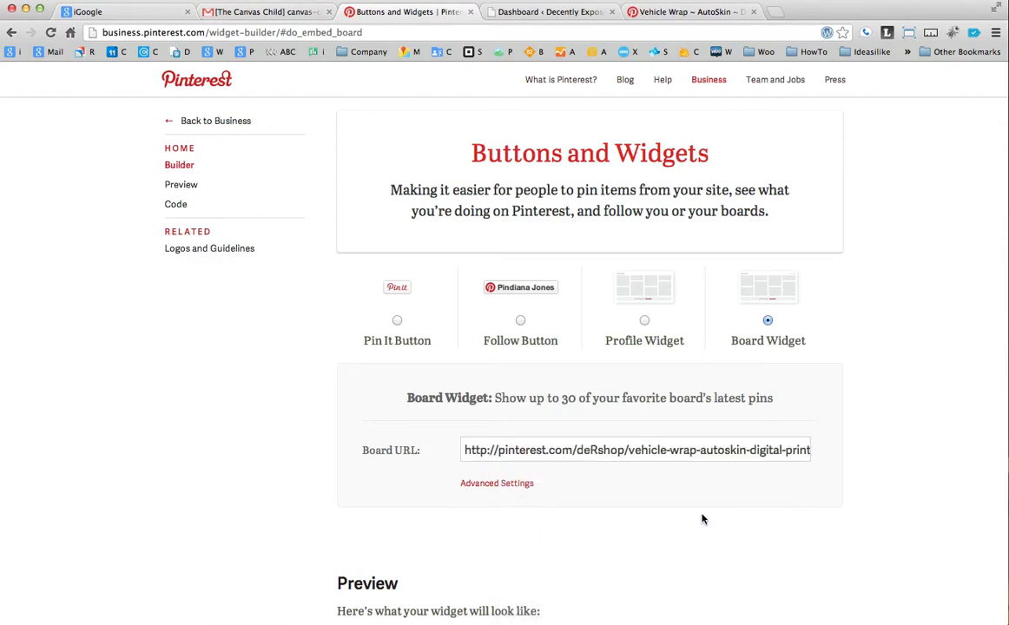
scroll("down", 3)
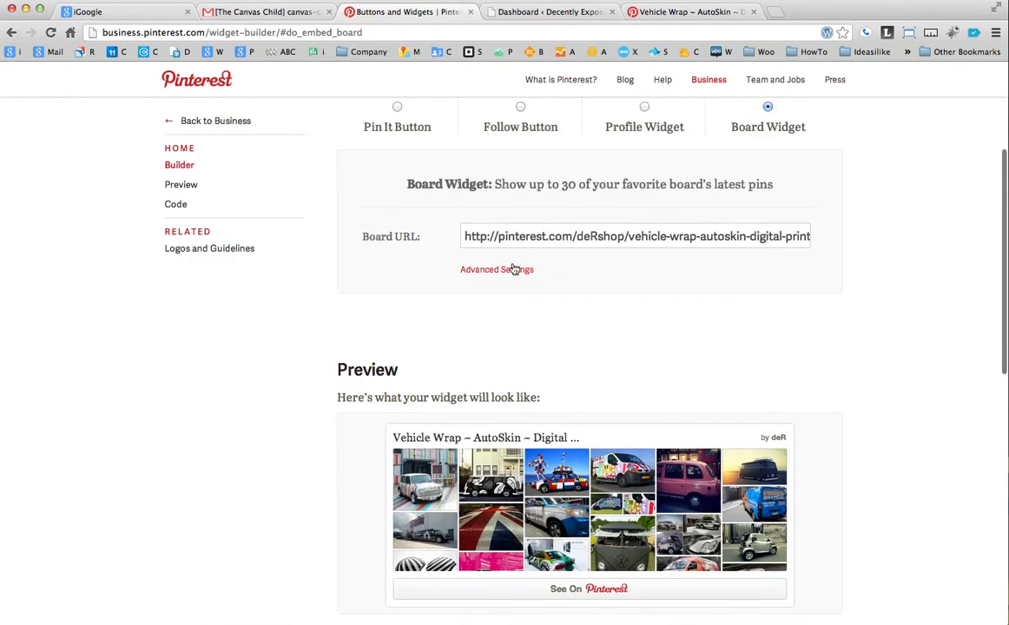
left_click(496, 269)
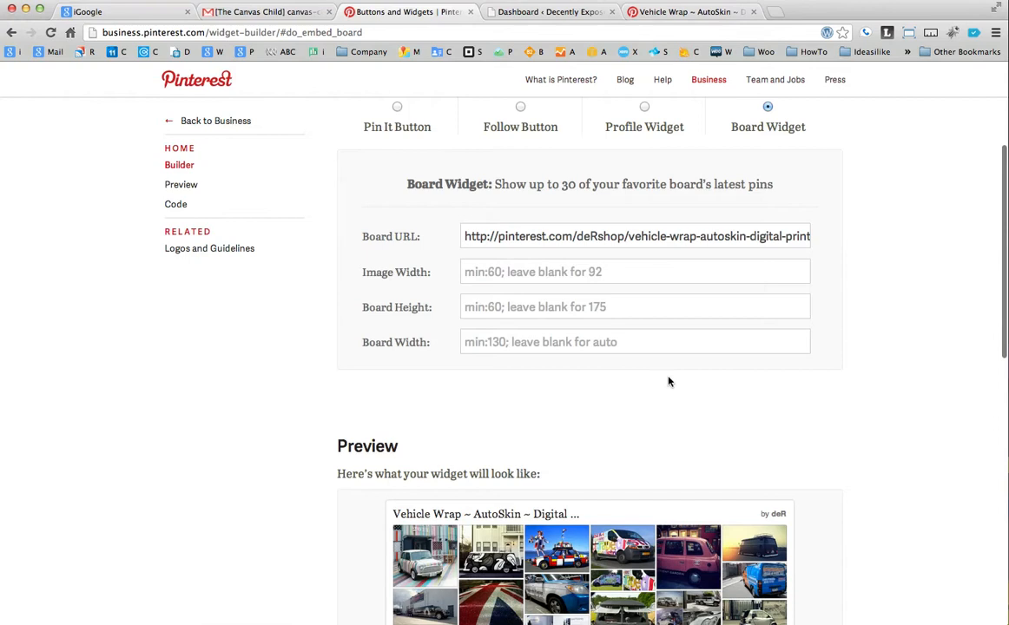
scroll("down", 3)
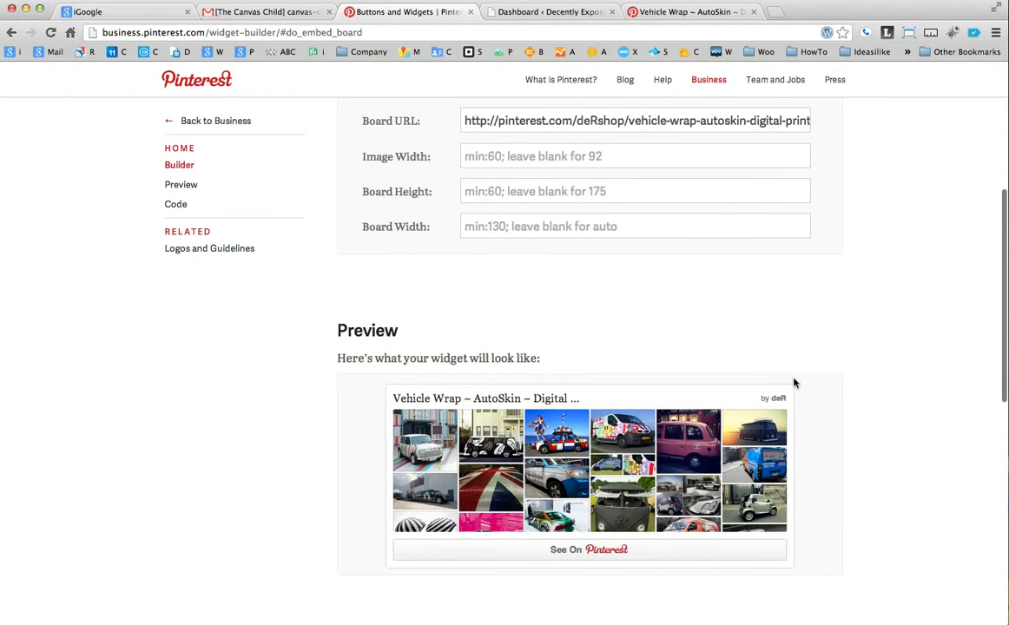
mouse_move(911, 296)
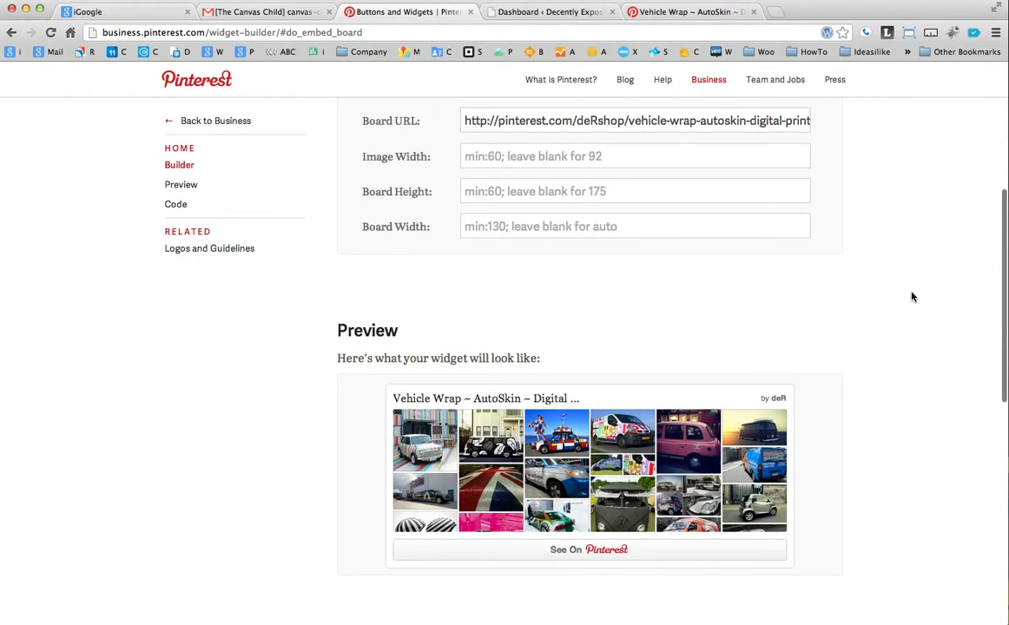
mouse_move(566, 271)
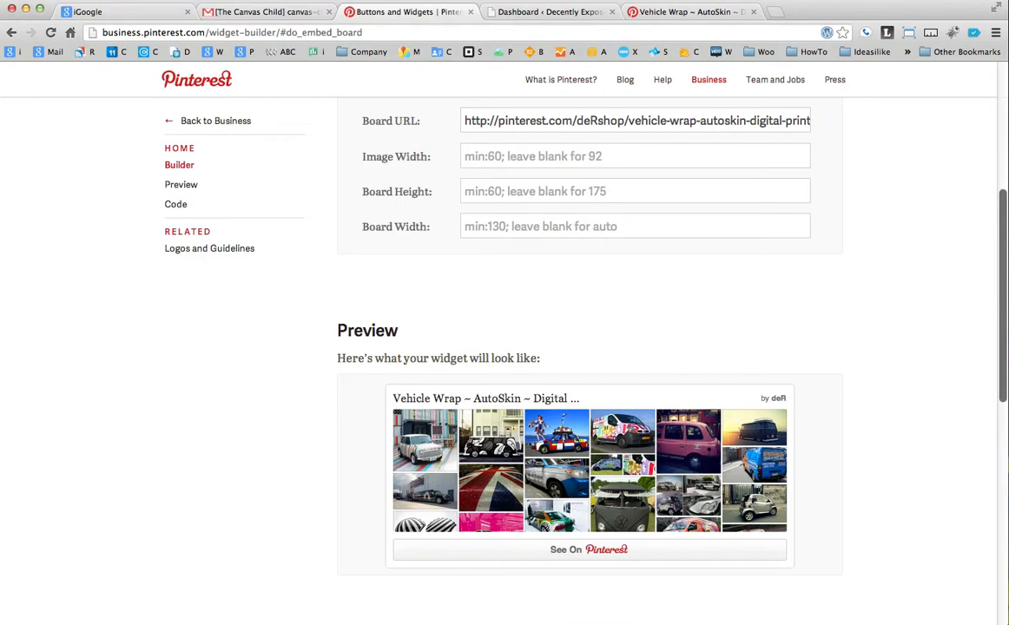
Step: Check the sidebar space on the live site, then return to the widget builder
left_click(686, 10)
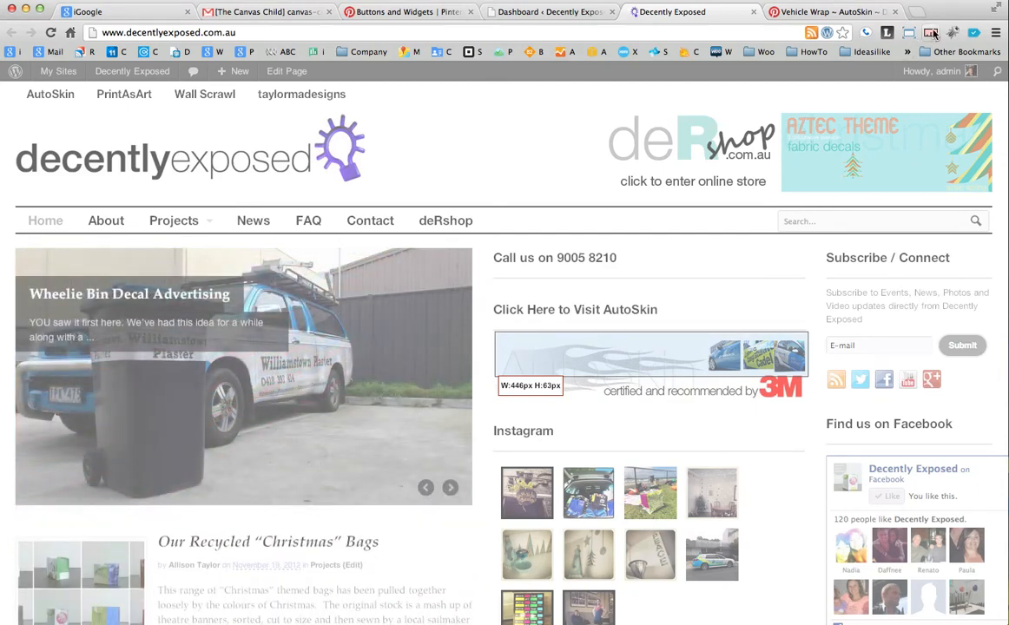
left_click(408, 11)
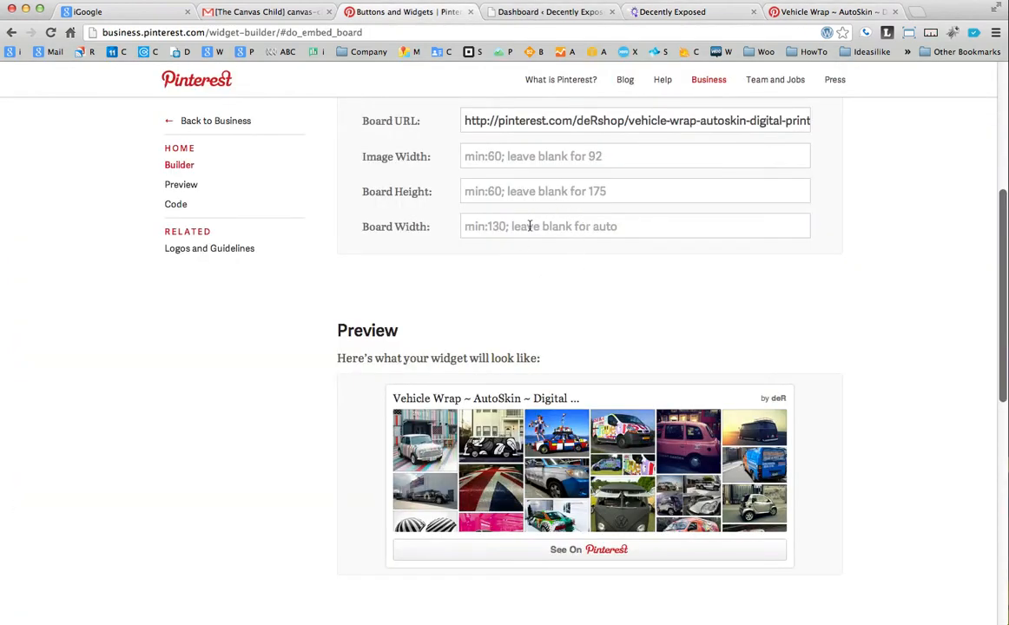
Step: Set the board widget width to 445 and height to 220 and review the resized preview
type("4")
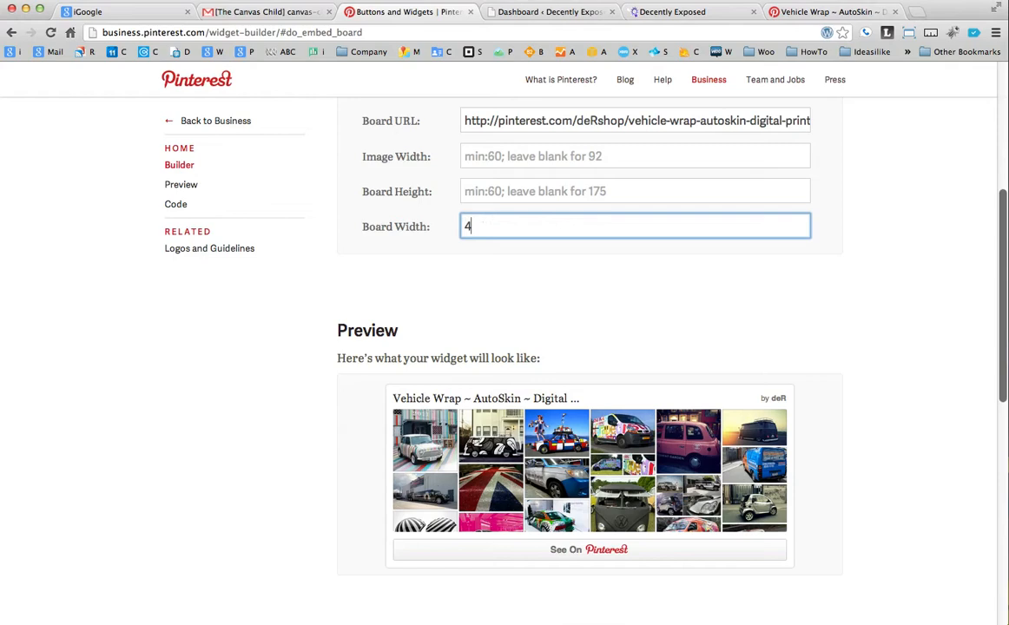
type("45")
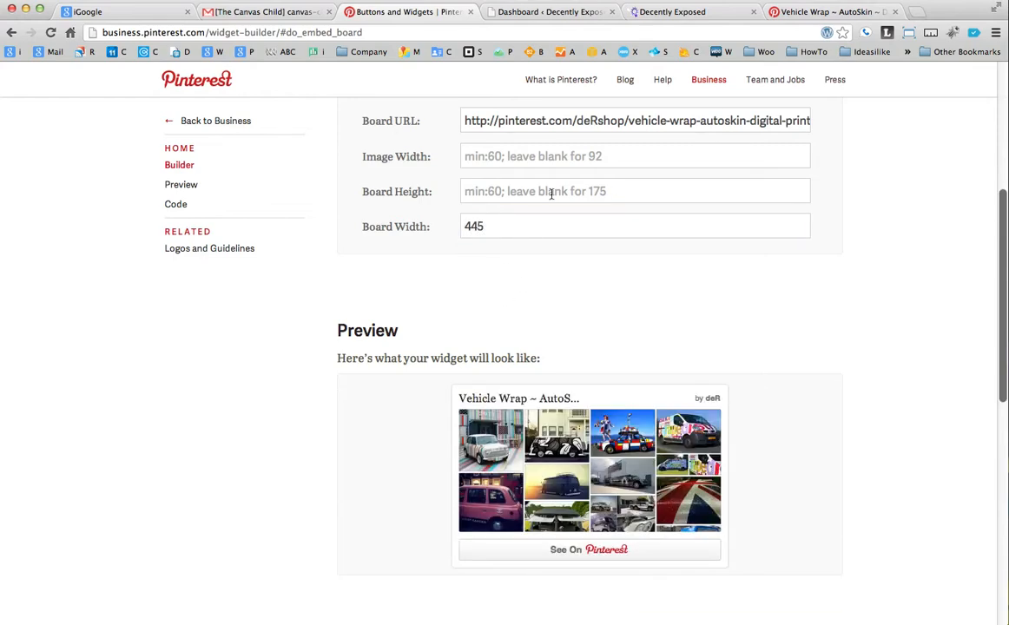
left_click(635, 191)
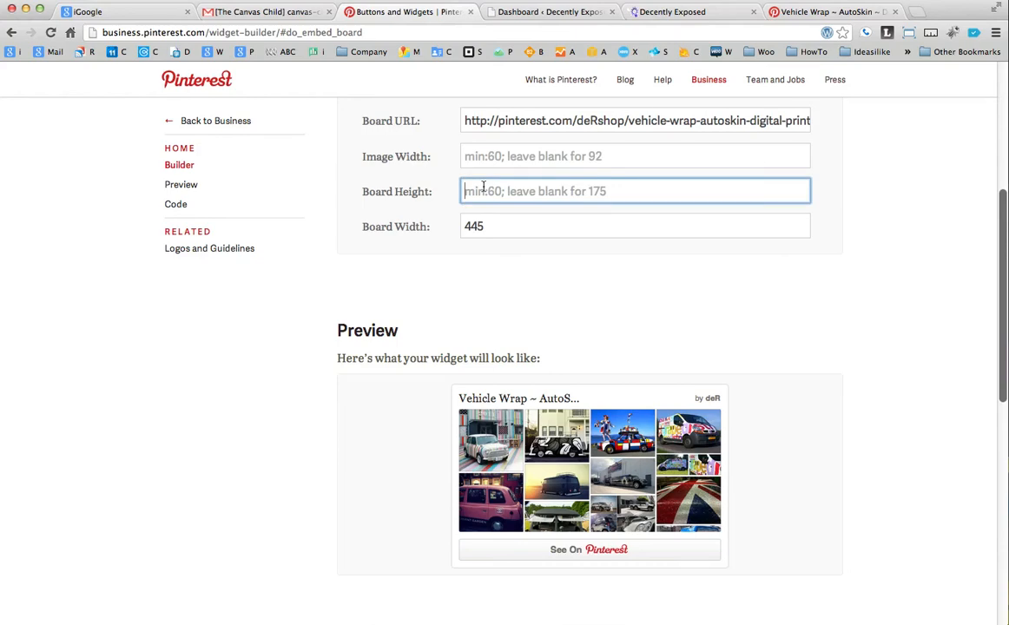
type("2")
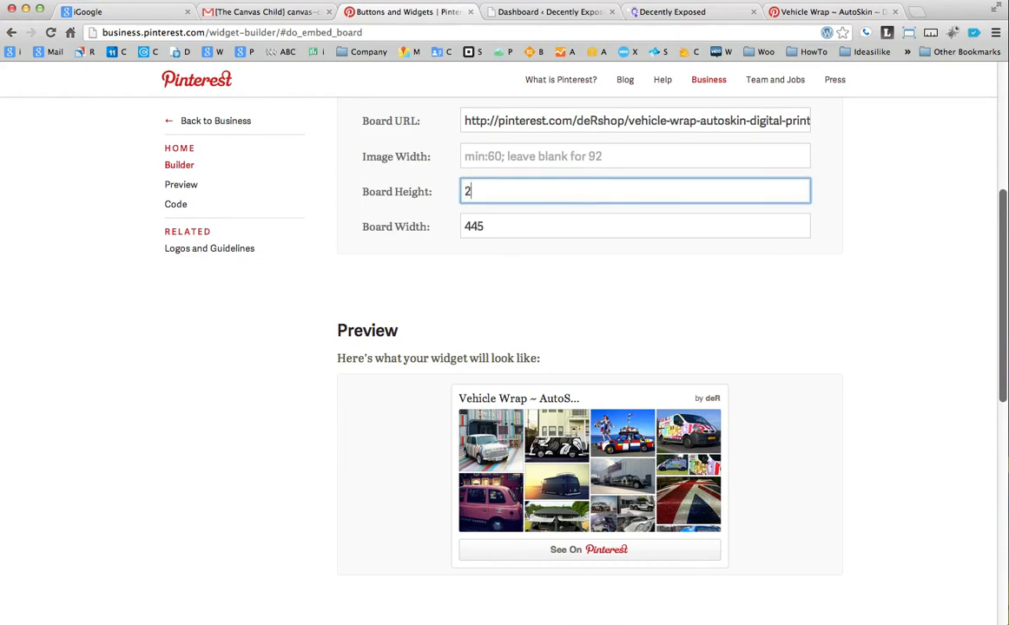
type("20")
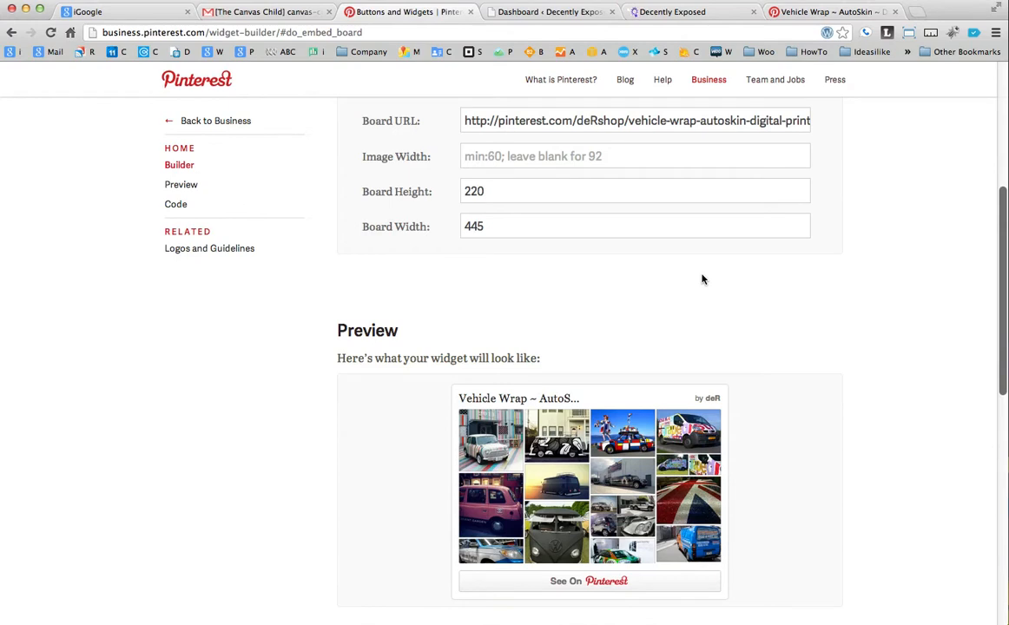
mouse_move(636, 258)
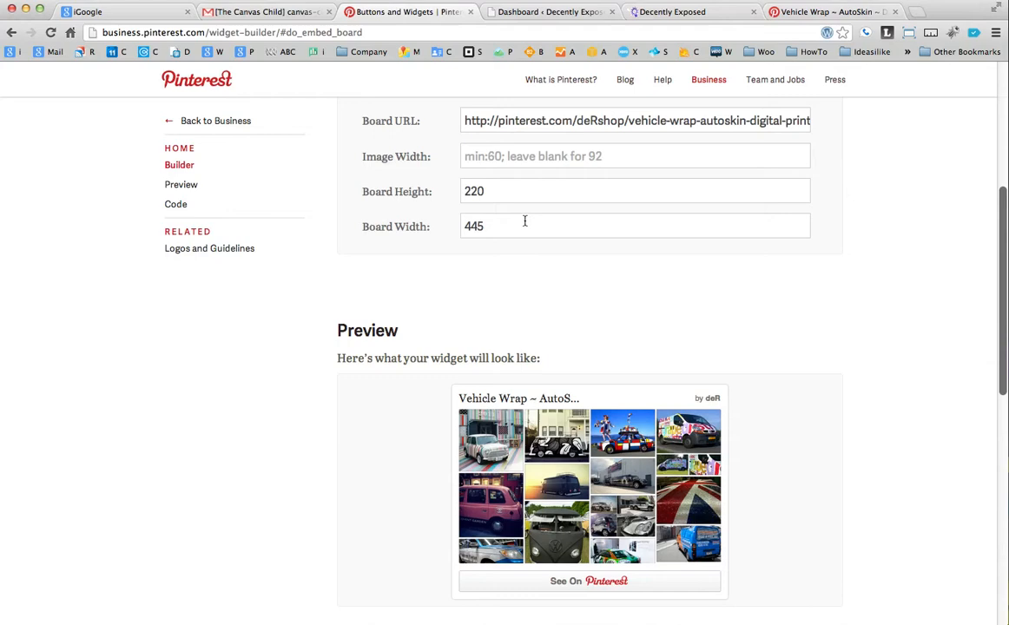
scroll("down", 3)
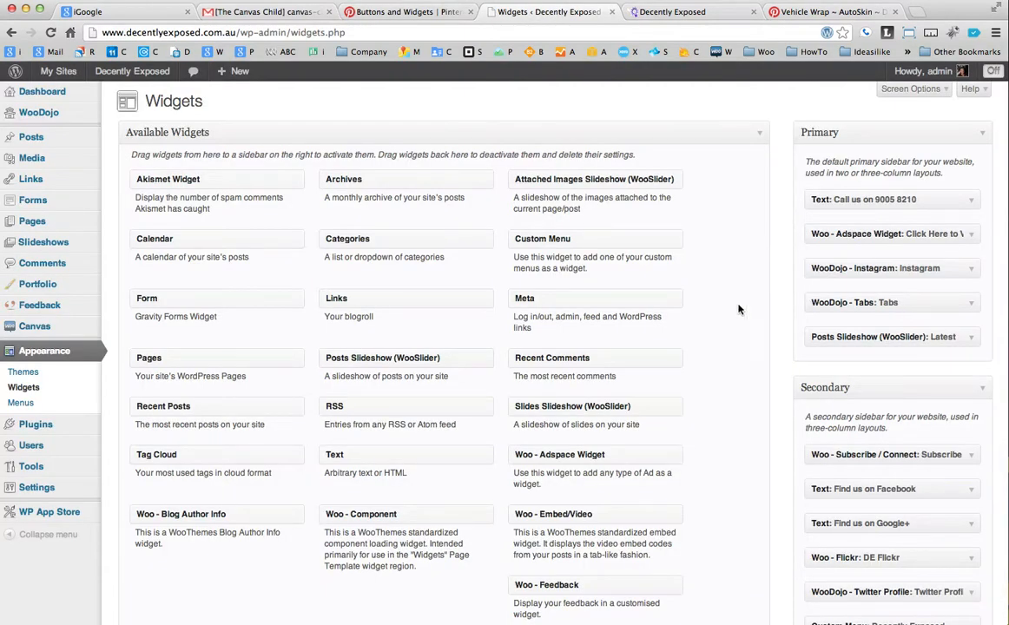
mouse_move(622, 368)
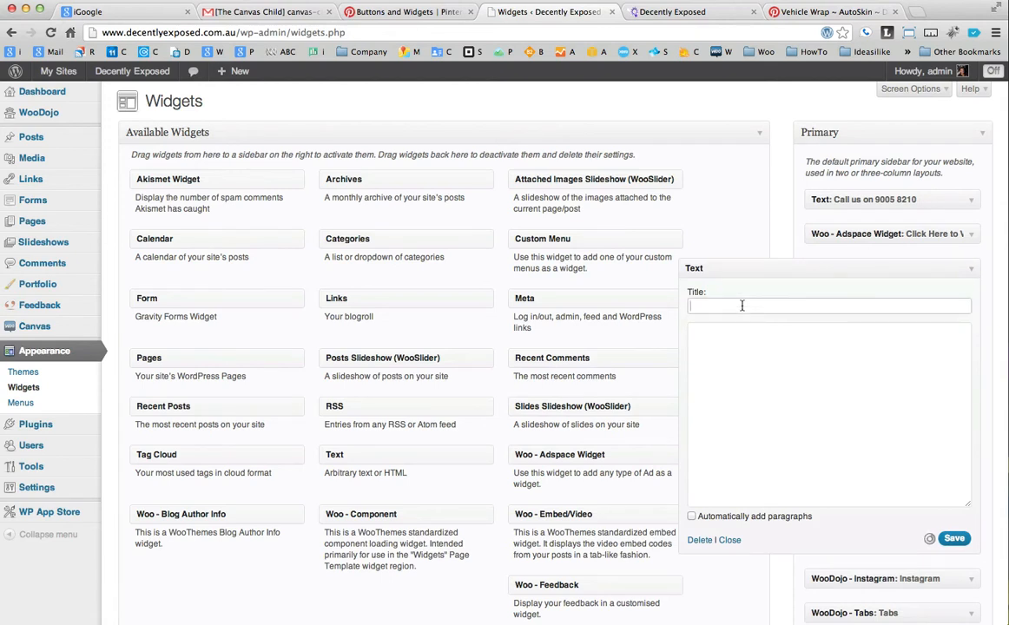
Step: Title the Primary sidebar Text widget 'Pinterest', paste the board embed code, save and close it
type("F")
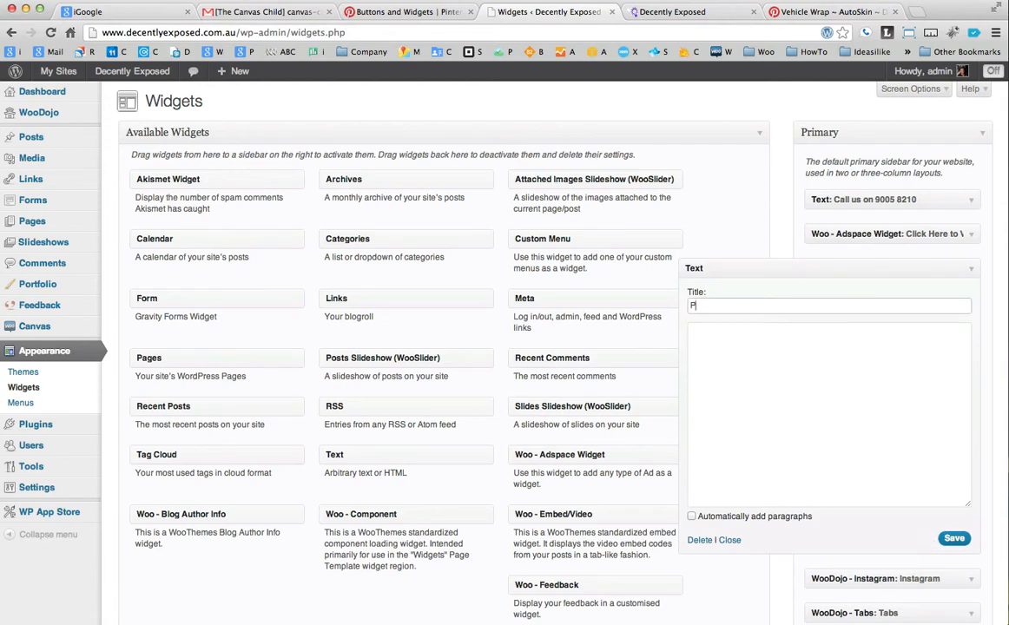
type("interest")
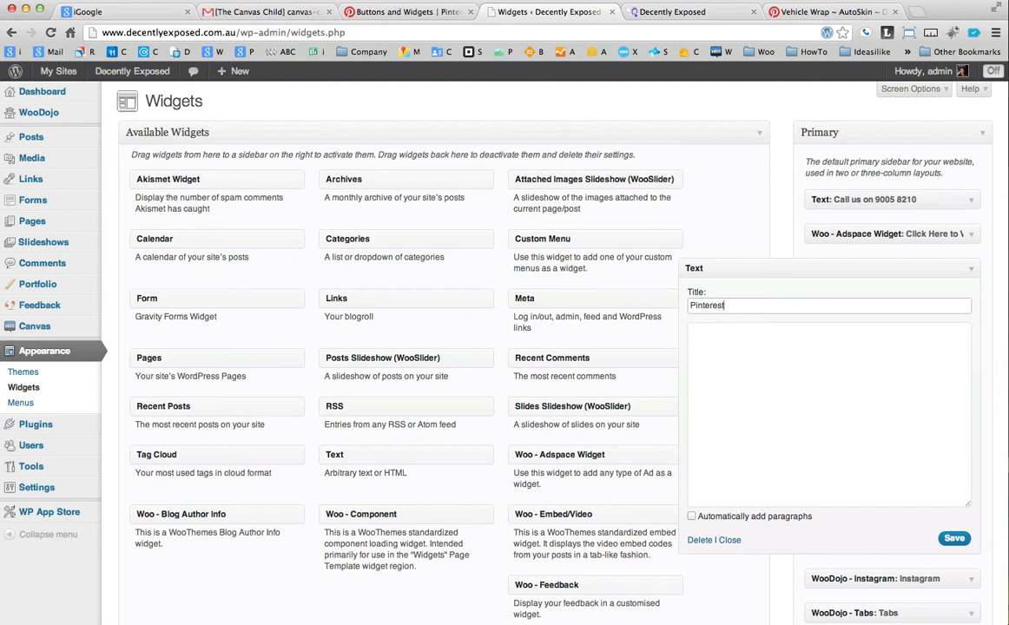
mouse_move(709, 354)
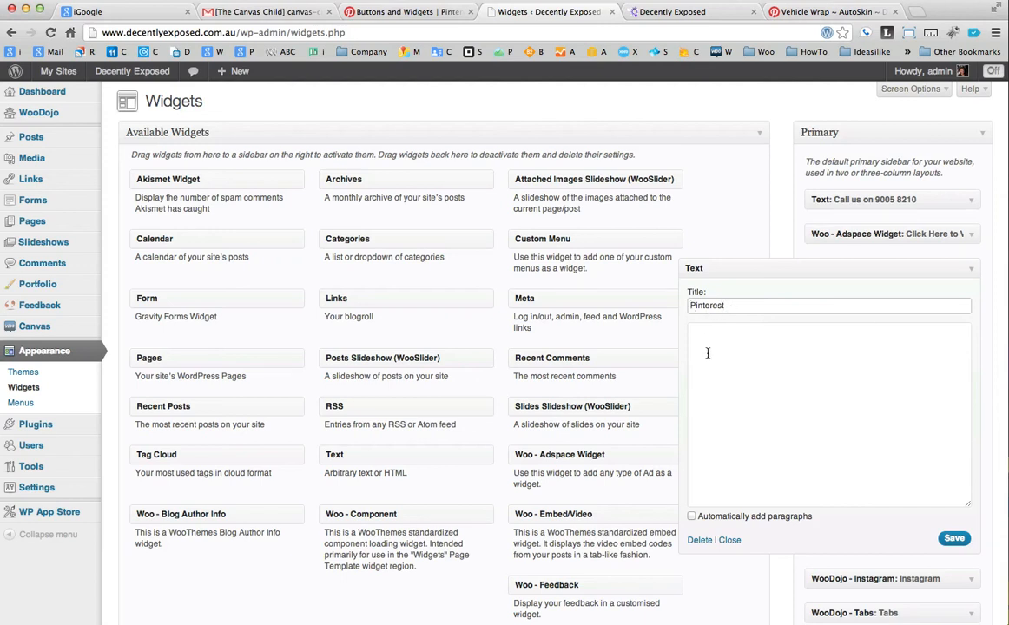
type("<a data-pin-scale-height=\"220\" data-pin-board-width=\"445\" data-pin-do=\"embedBoard\" href=\"http://pinterest.com/deRshop/vehicle-wrap-autoskin-digital-print\"></a>")
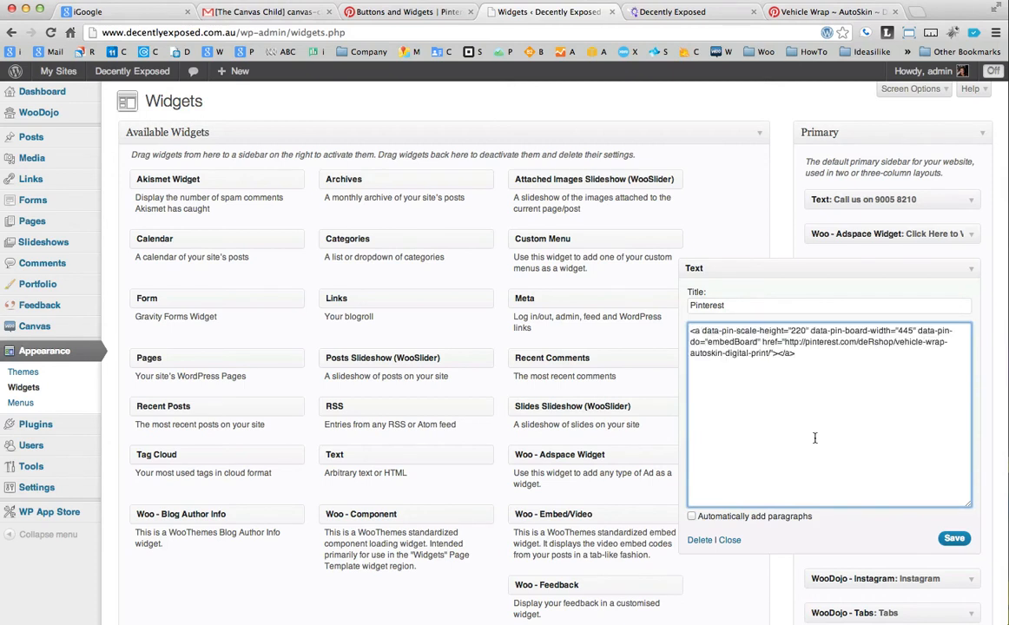
left_click(953, 538)
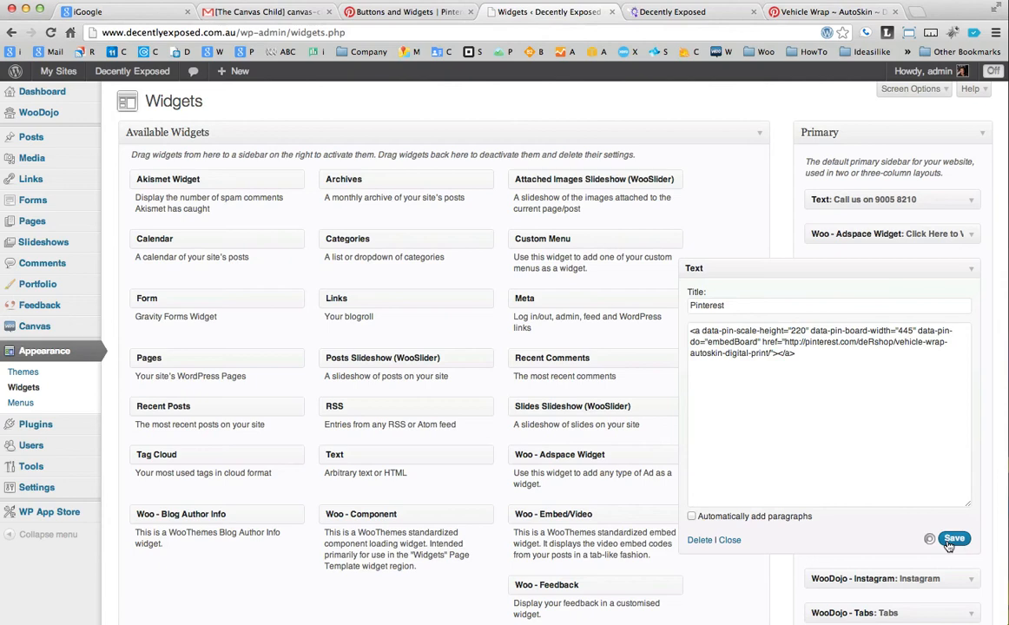
left_click(953, 538)
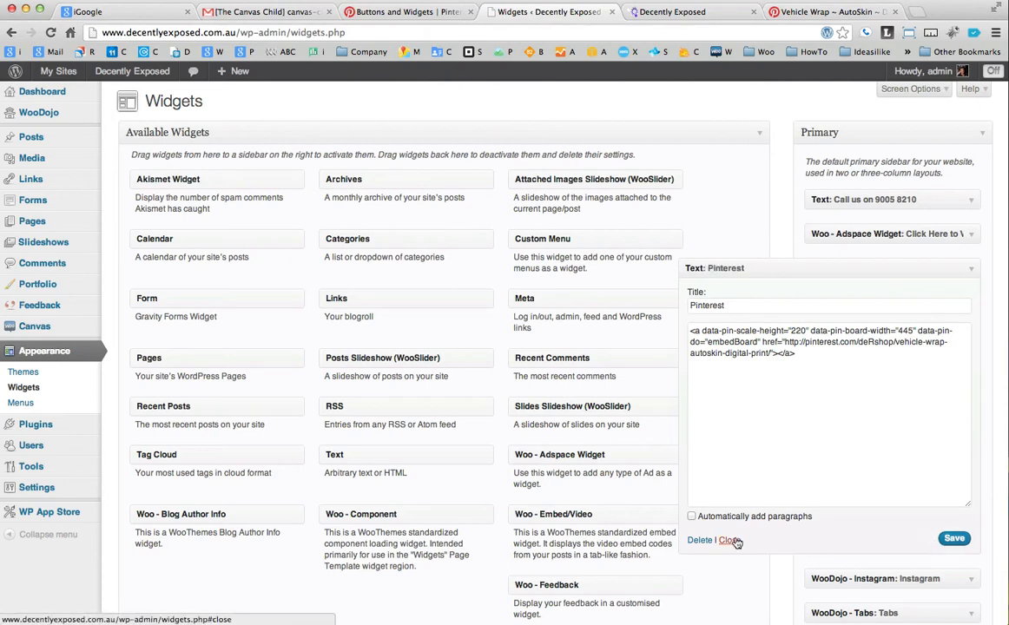
left_click(729, 540)
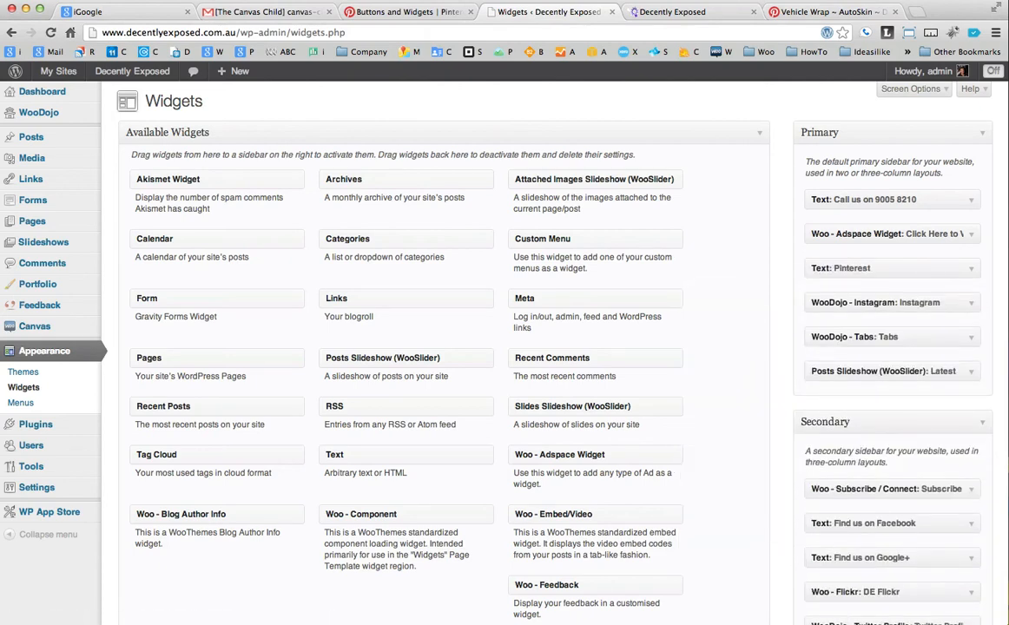
Step: Browse the Decently Exposed homepage to confirm the live Pinterest board widget in the sidebar
left_click(674, 11)
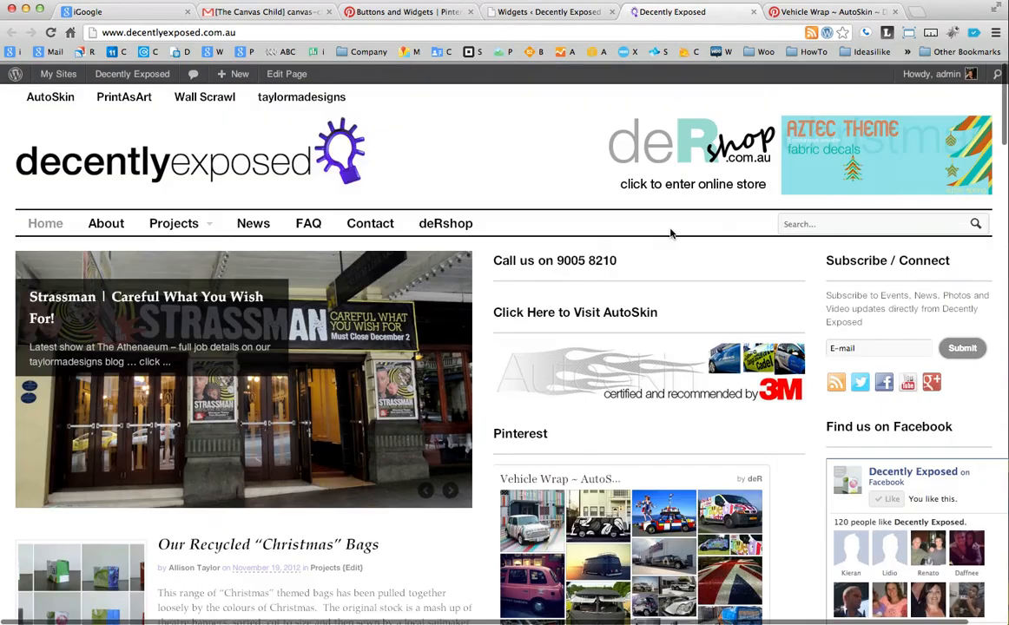
scroll("down", 3)
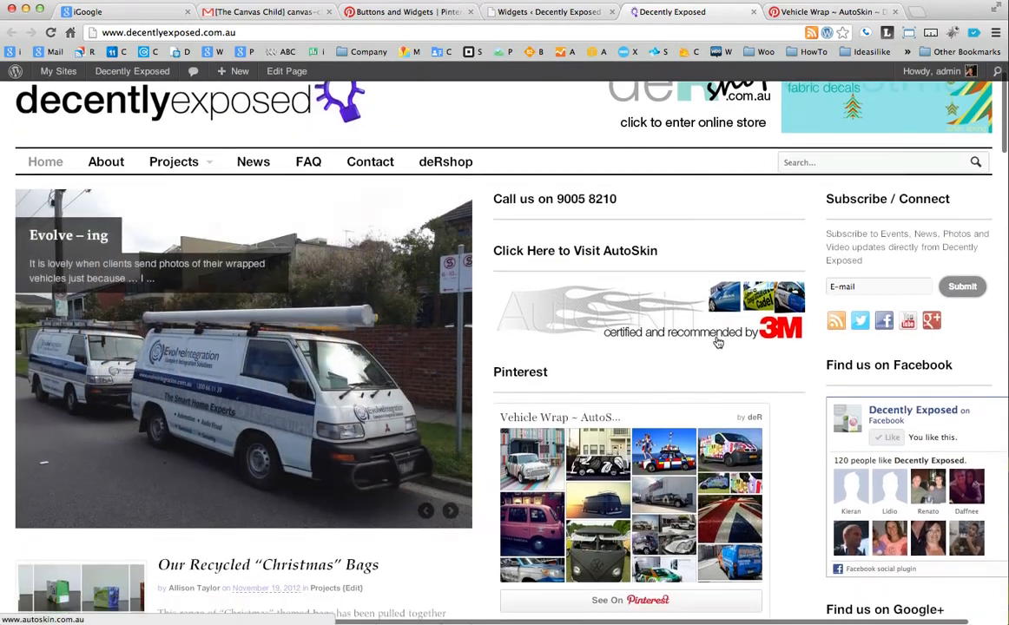
scroll("down", 3)
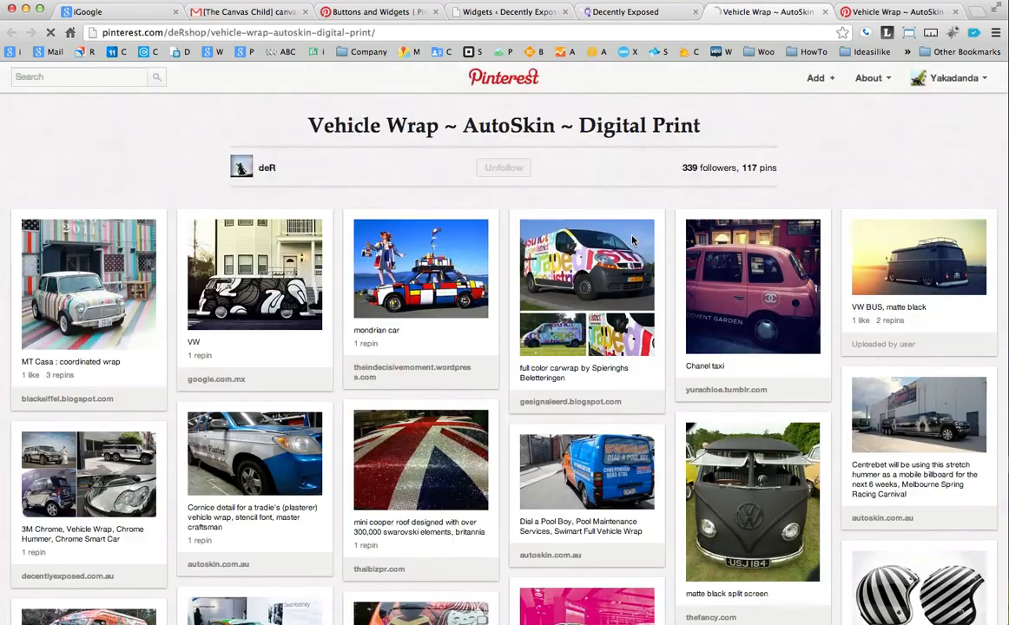
scroll("down", 3)
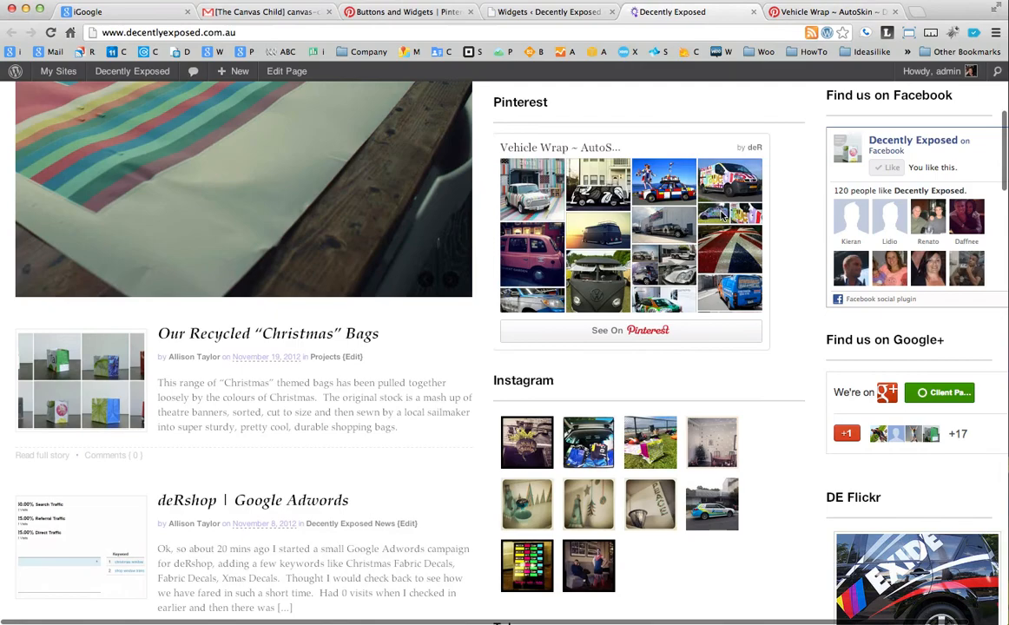
scroll("down", 3)
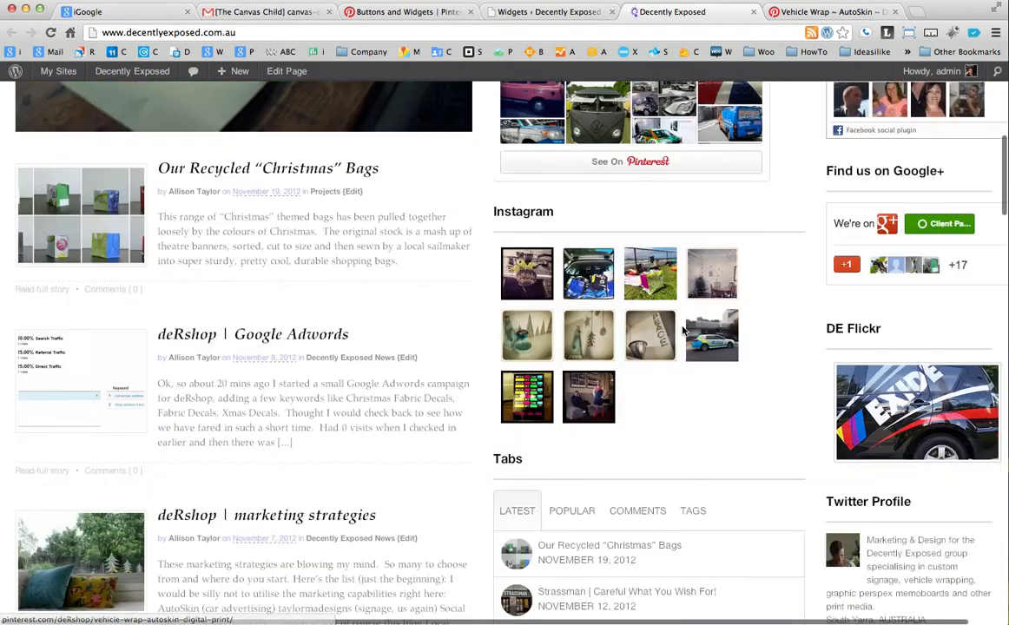
scroll("down", 3)
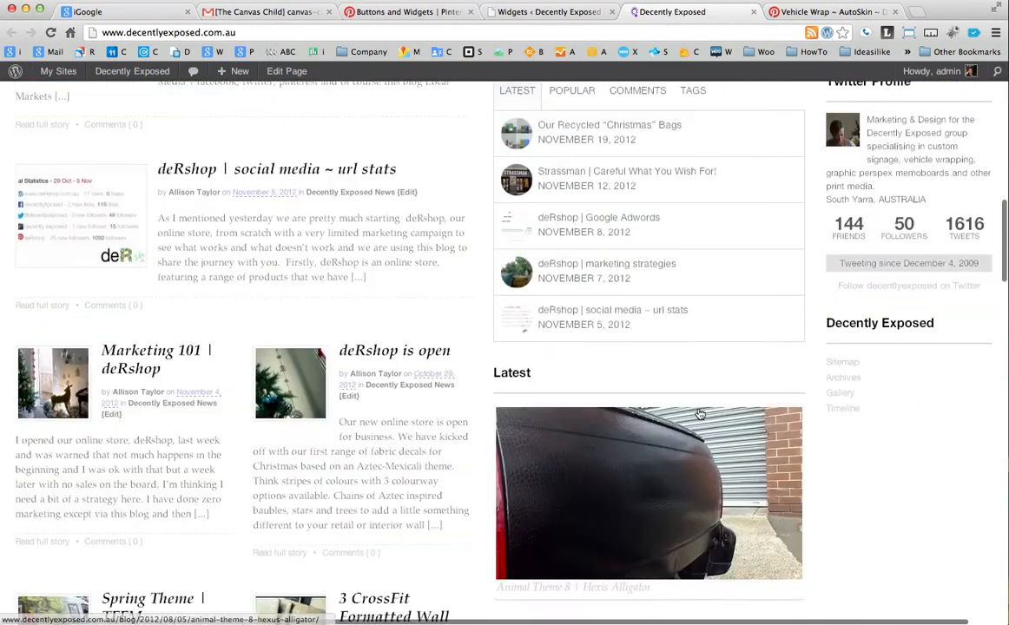
scroll("down", 3)
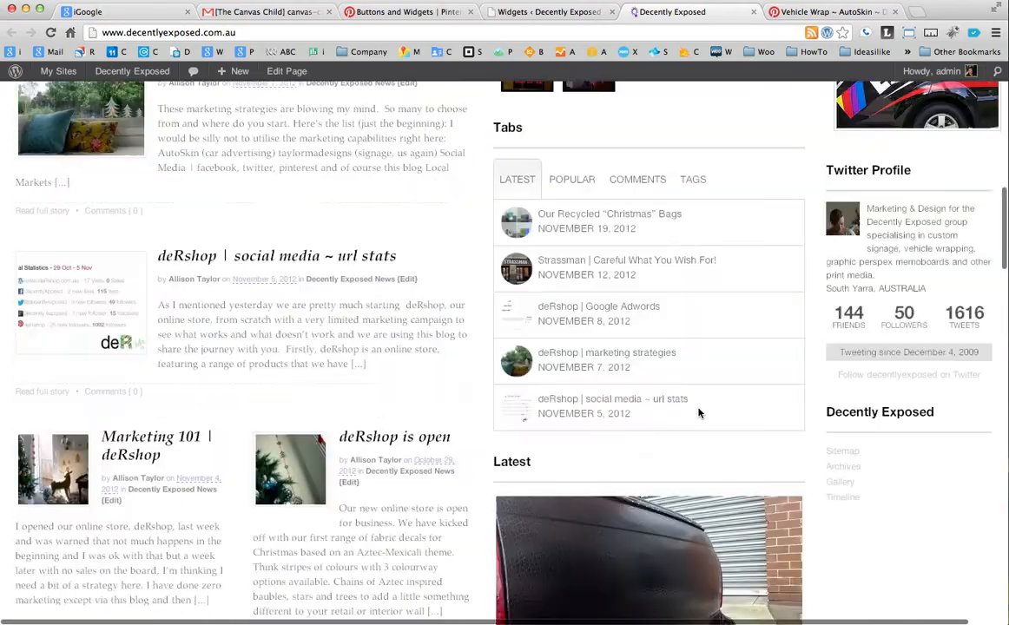
scroll("up", 3)
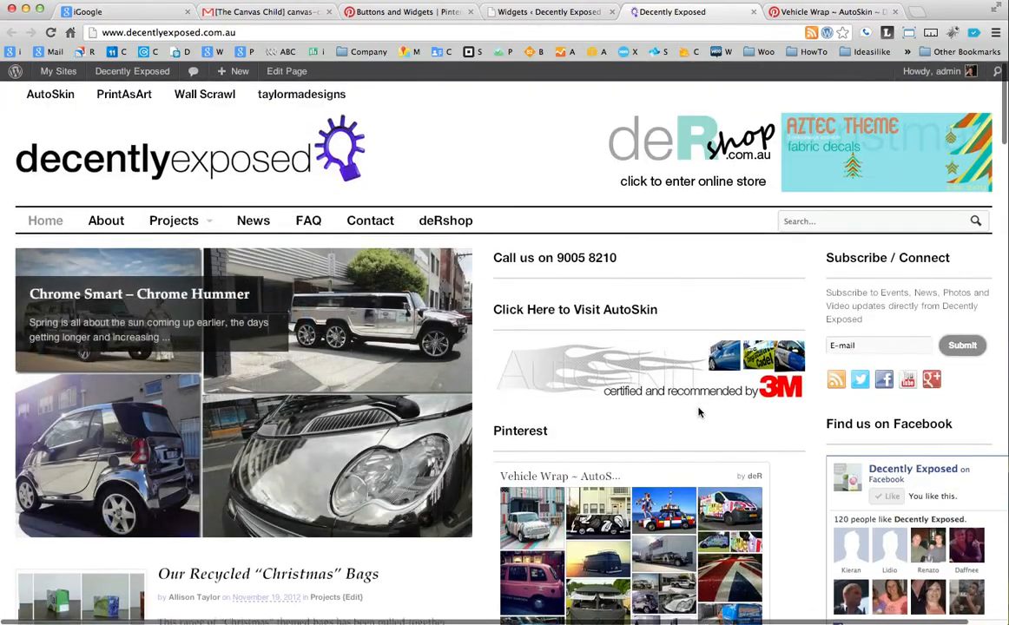
scroll("down", 3)
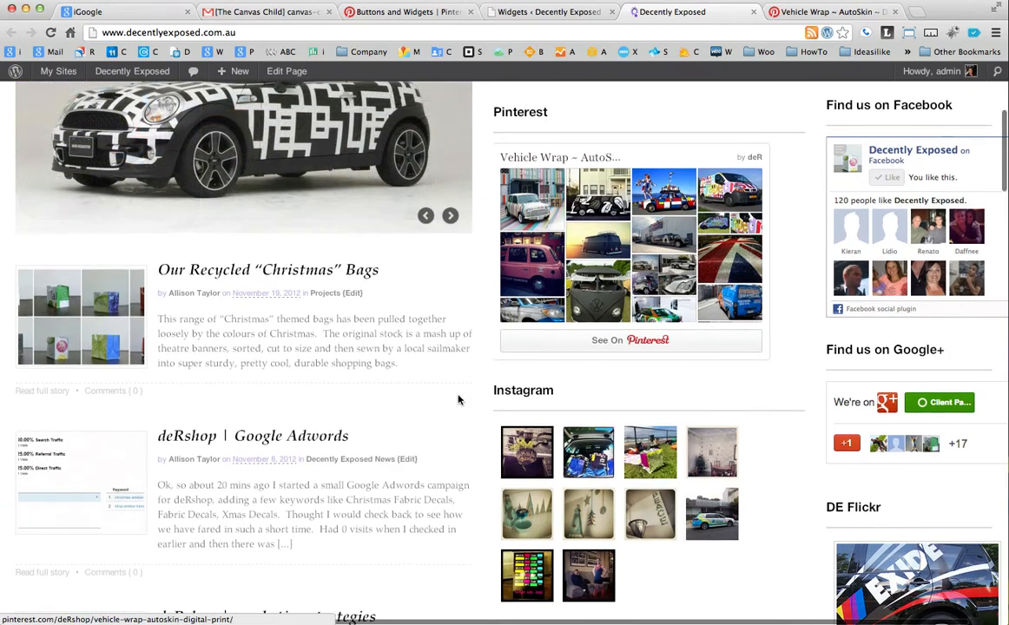
scroll("down", 3)
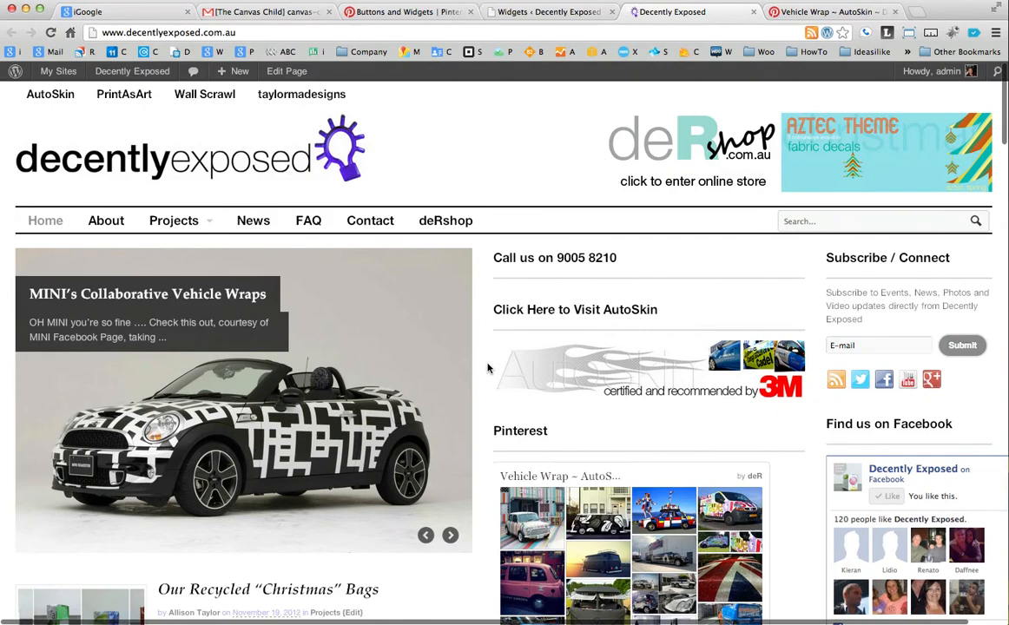
scroll("down", 3)
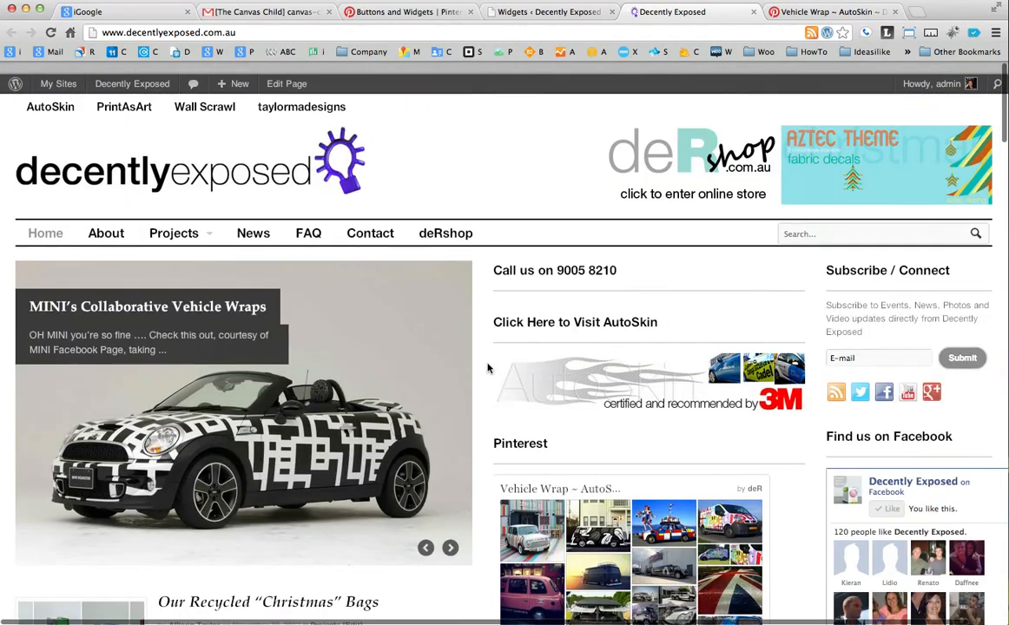